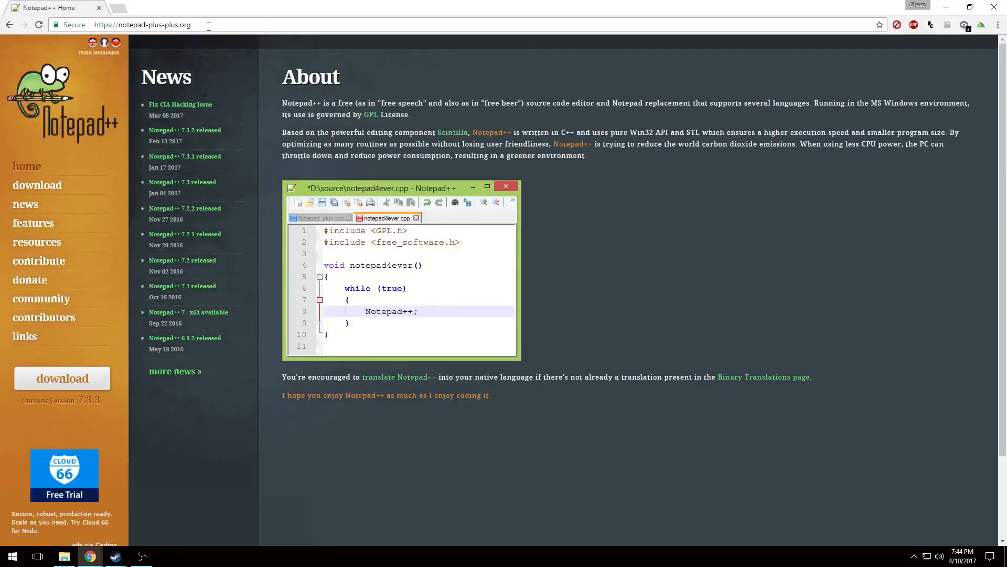
Step: Download the 32-bit Notepad++ 7.3.3 installer from notepad-plus-plus.org in Chrome
click(62, 378)
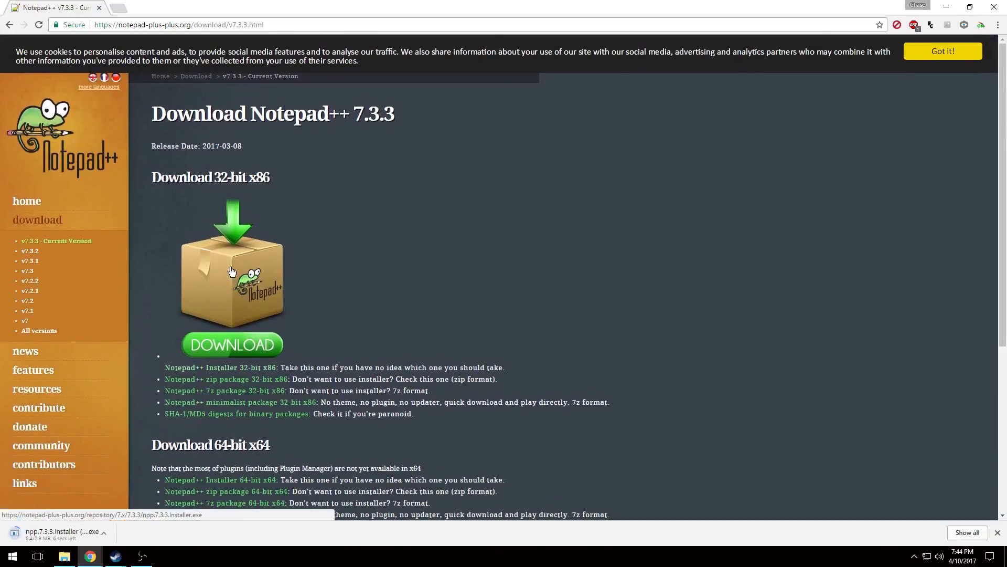
click(64, 556)
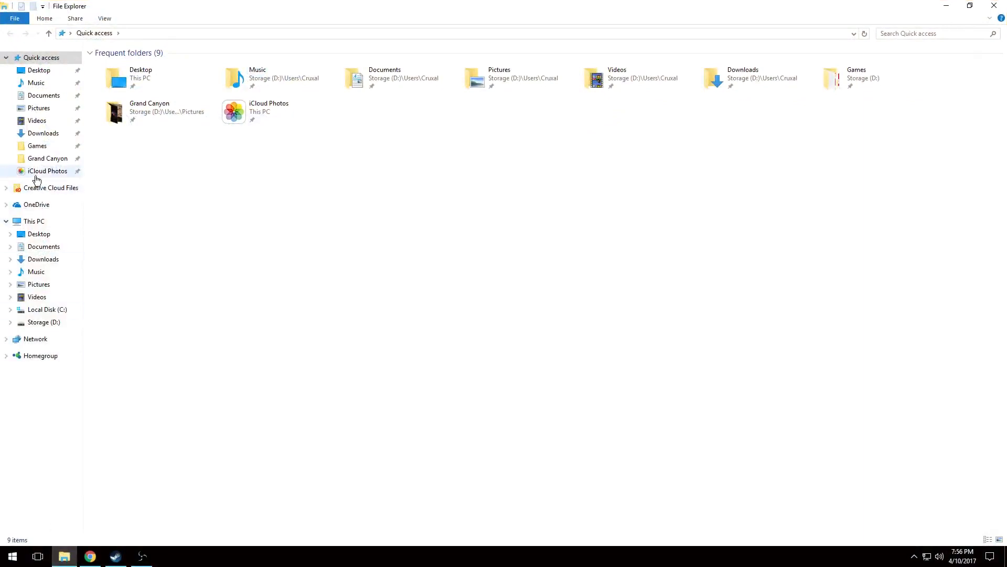
Step: Open Local Disk (C:) and browse toward the Steam config folder
click(47, 309)
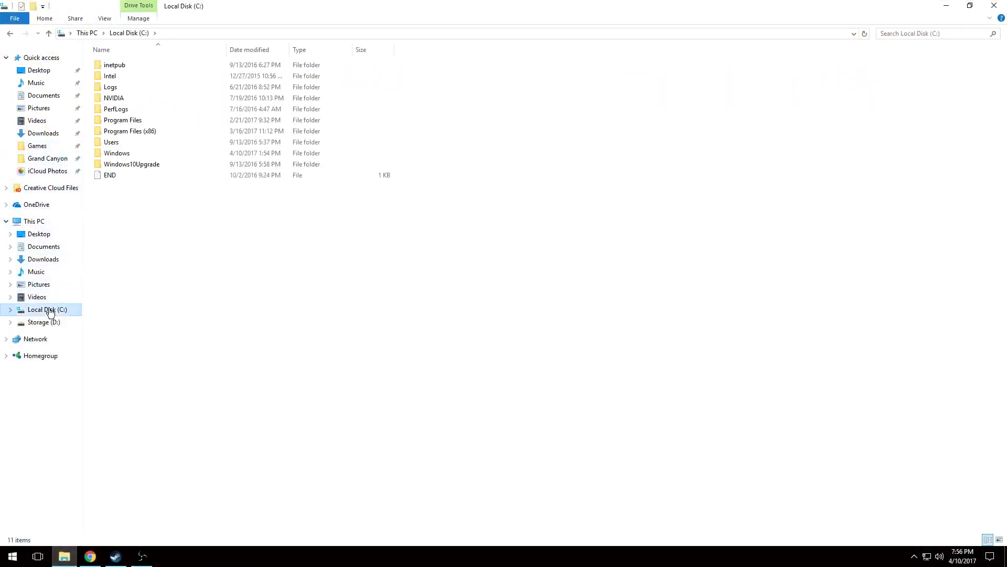
click(115, 555)
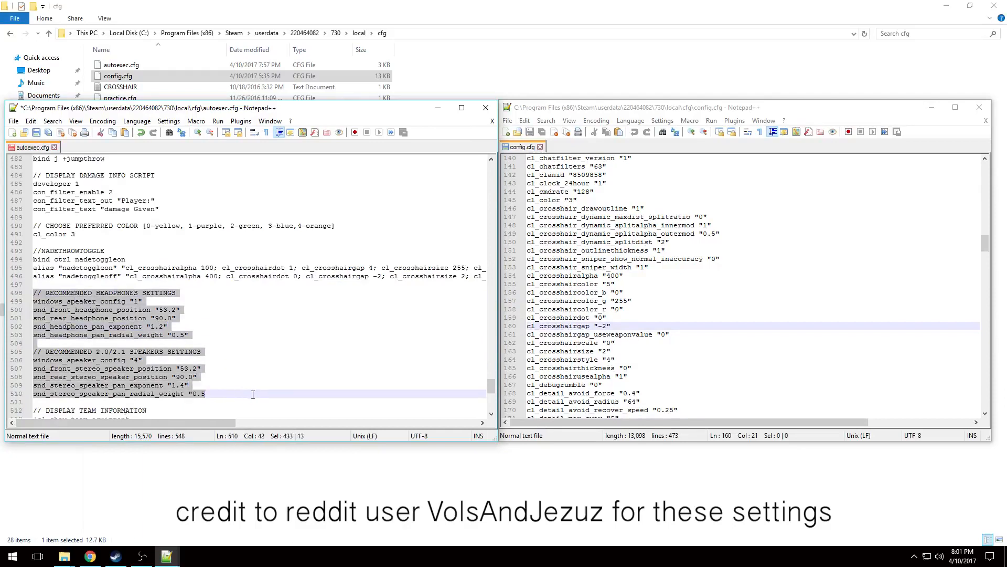
Step: Bring up the editing options for the selected audio settings lines in autoexec.cfg
right_click(116, 556)
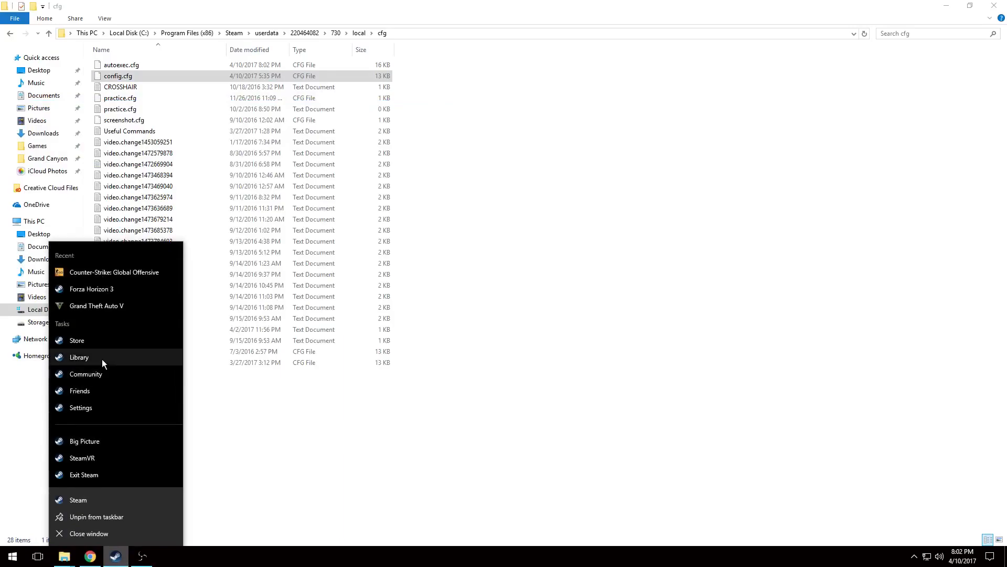